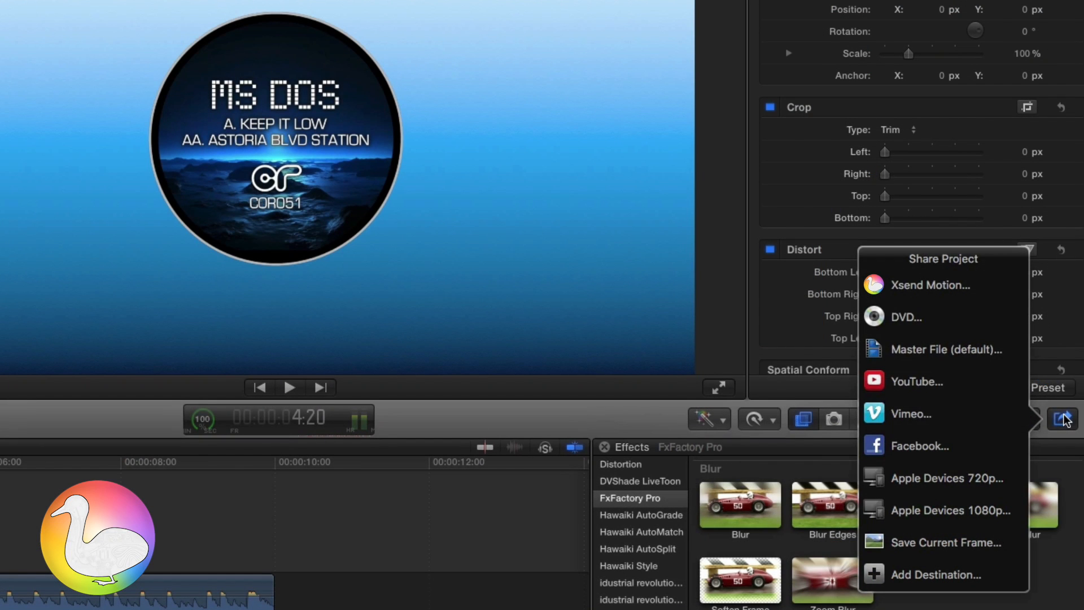
mouse_move(928, 284)
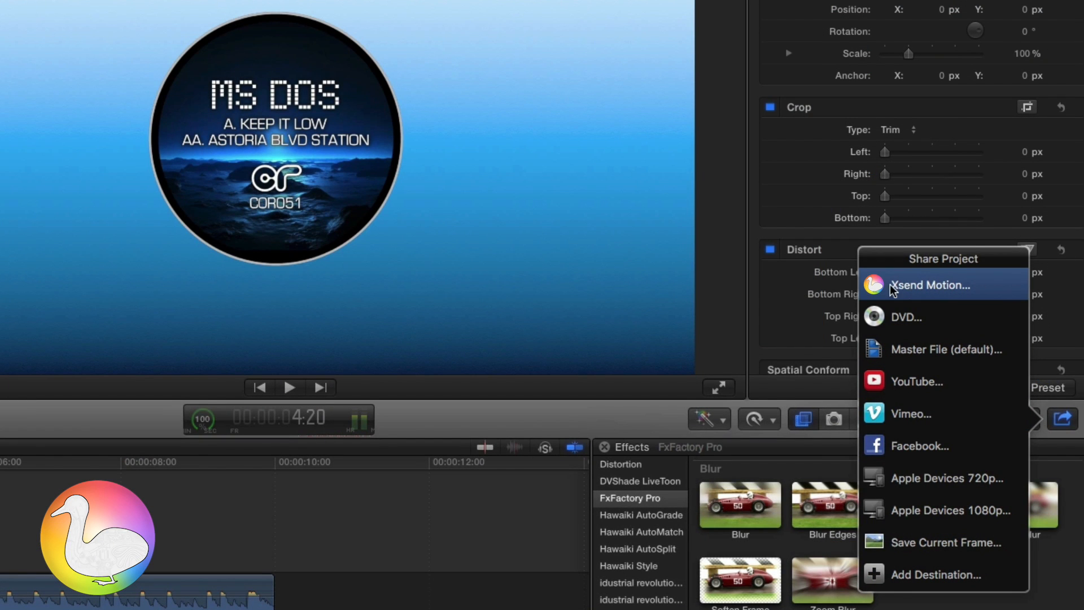
Step: Send the MS DOS project from Final Cut Pro to Motion via Xsend Motion
left_click(929, 284)
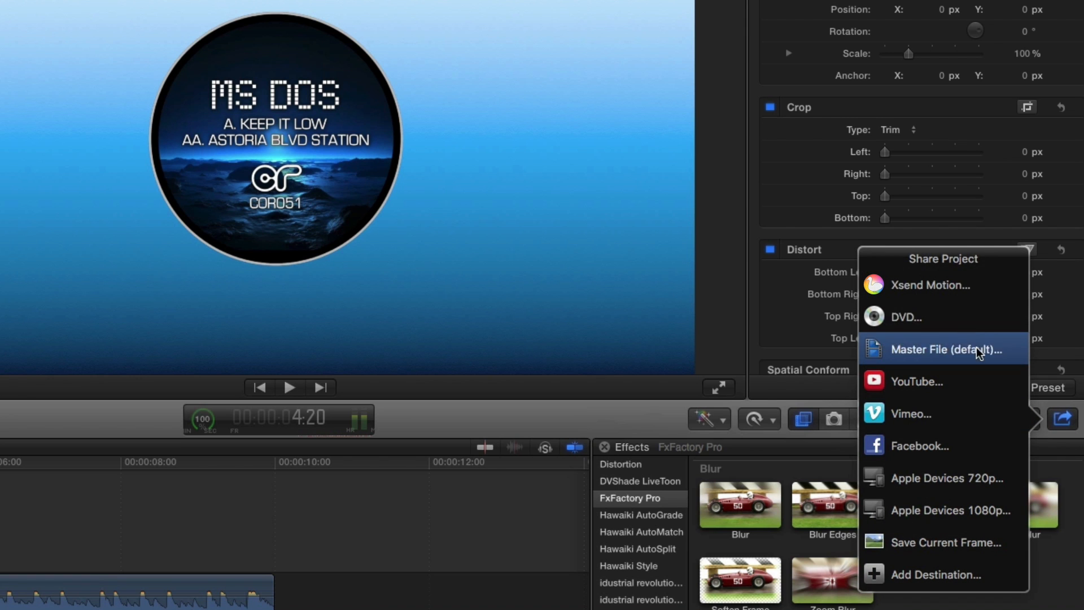
left_click(930, 285)
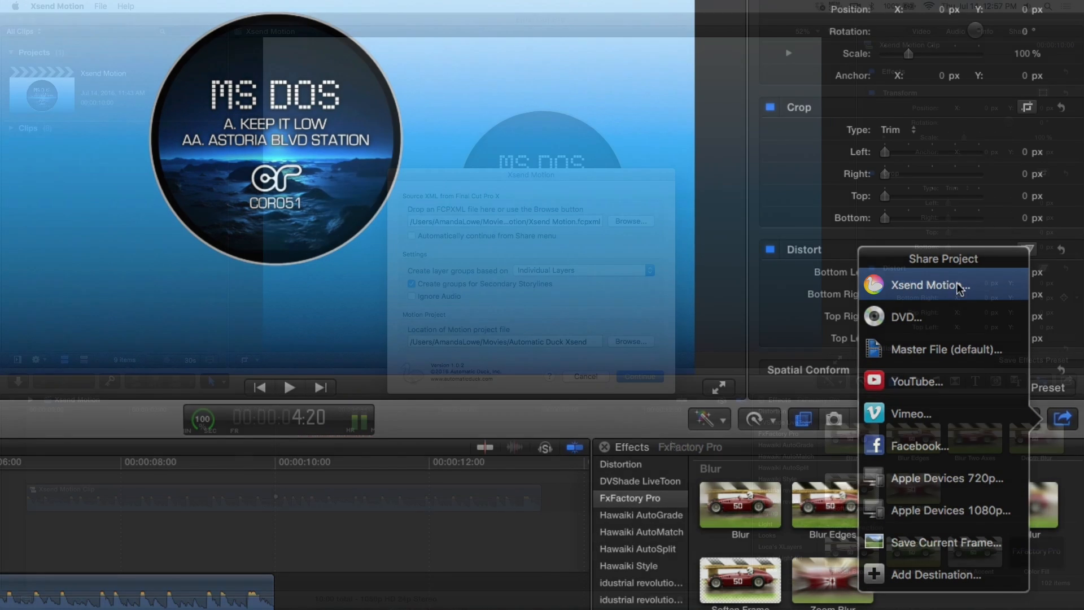
left_click(927, 284)
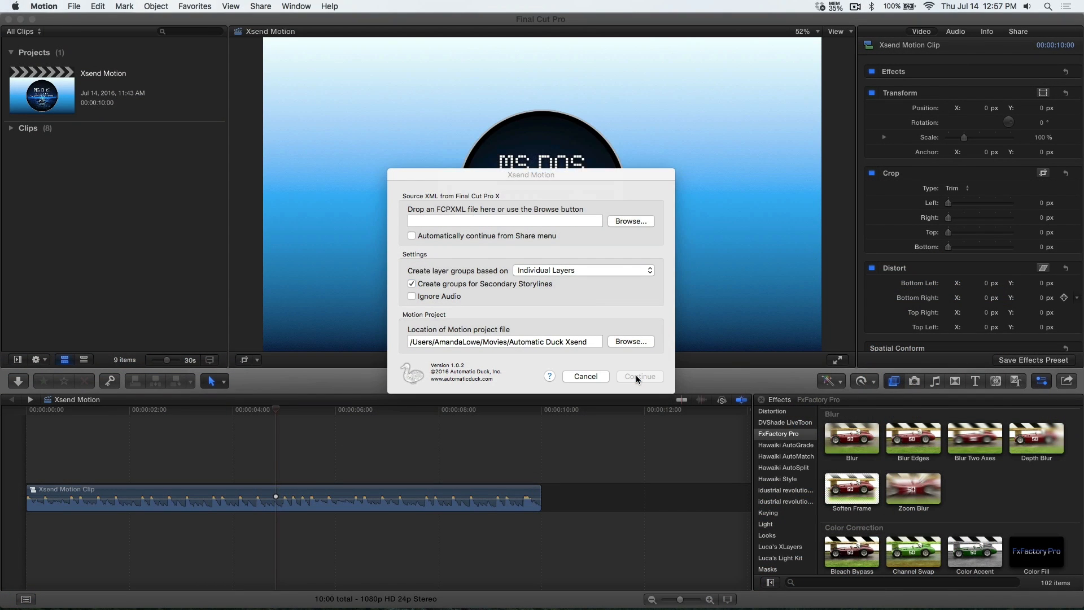
left_click(637, 376)
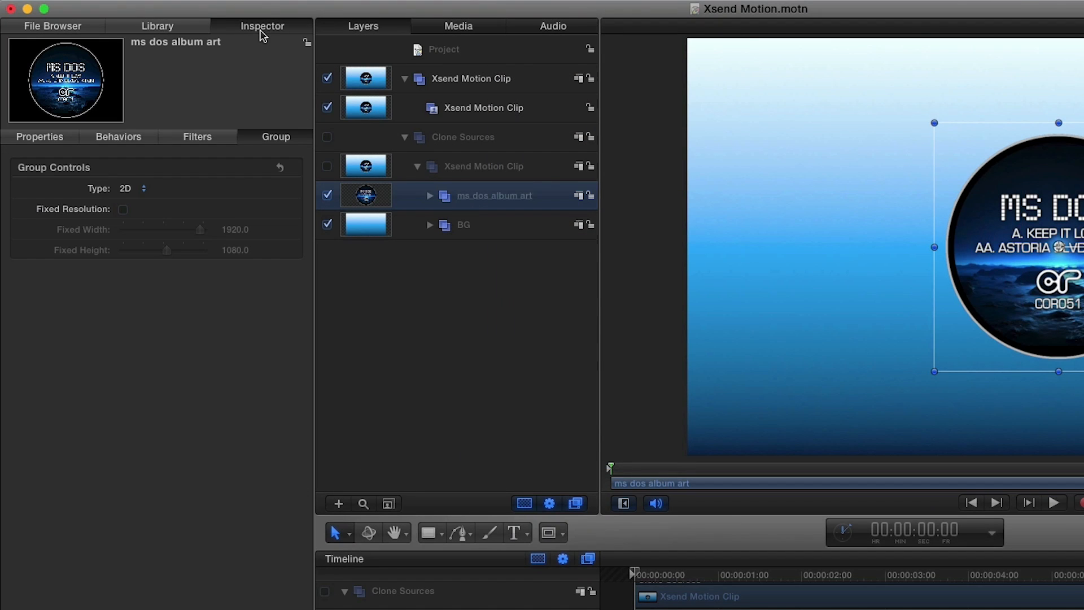
Step: Select the album art layer and add an Audio parameter behavior to its Scale
left_click(40, 136)
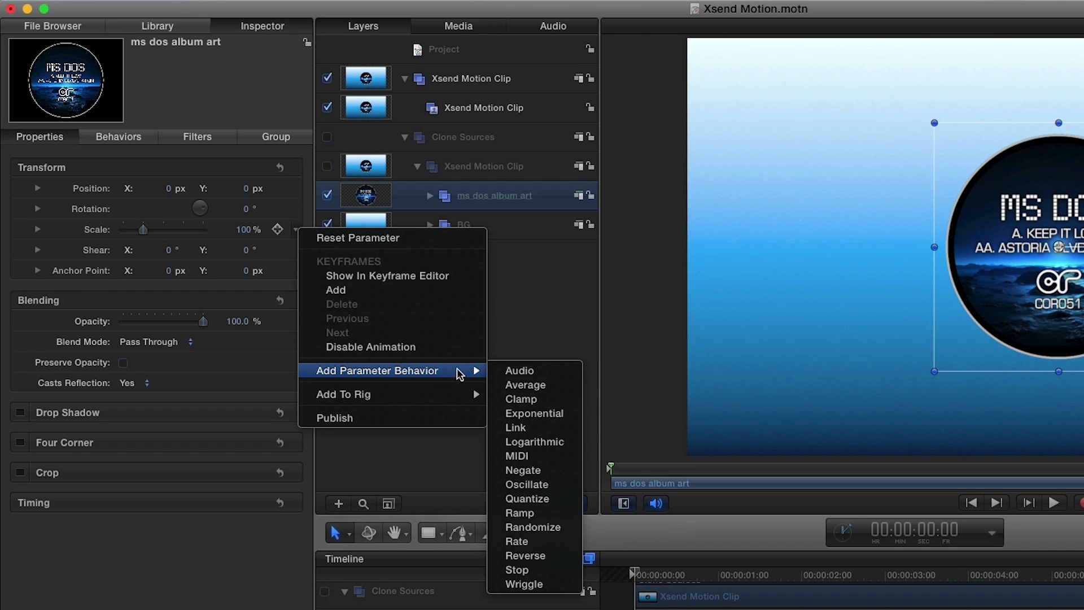
left_click(519, 370)
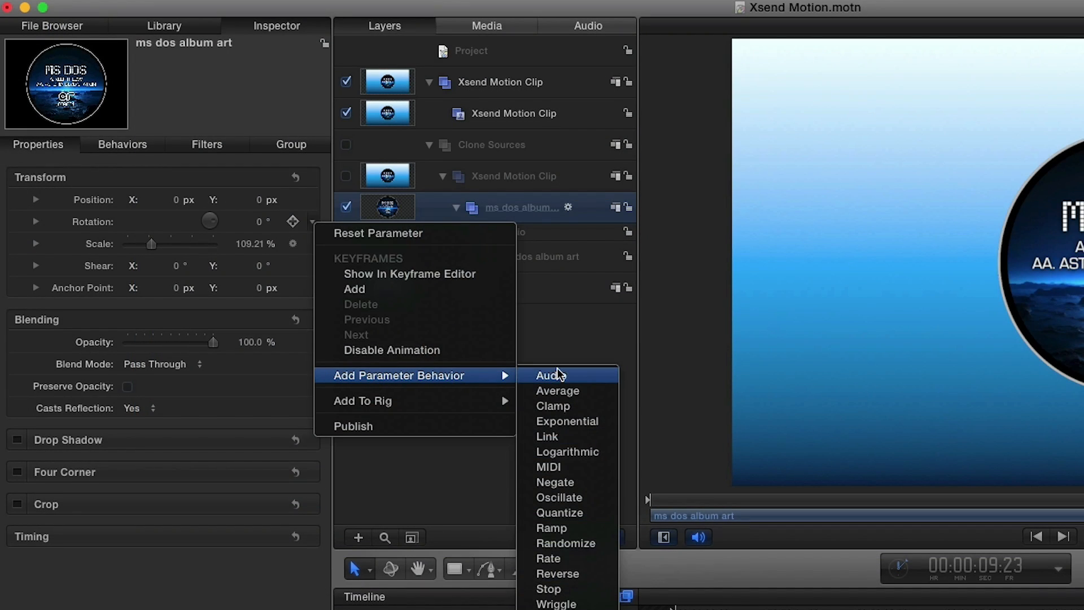
Step: Add an Audio parameter behavior to the album art's Rotation
left_click(550, 375)
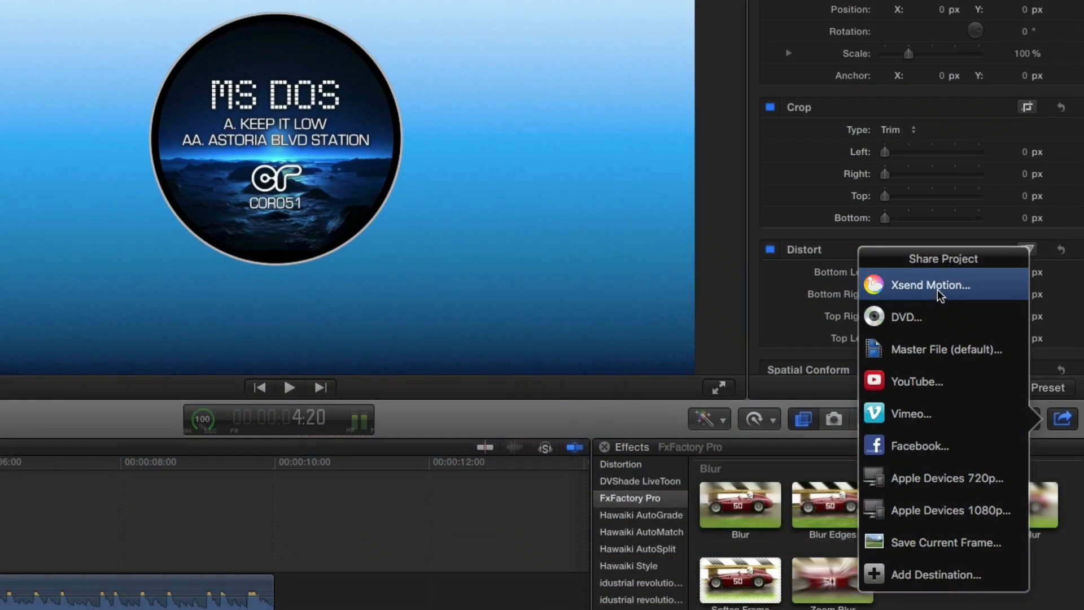
Step: Resend MS DOS via Xsend Motion and expand the layers to reveal the album art
left_click(929, 285)
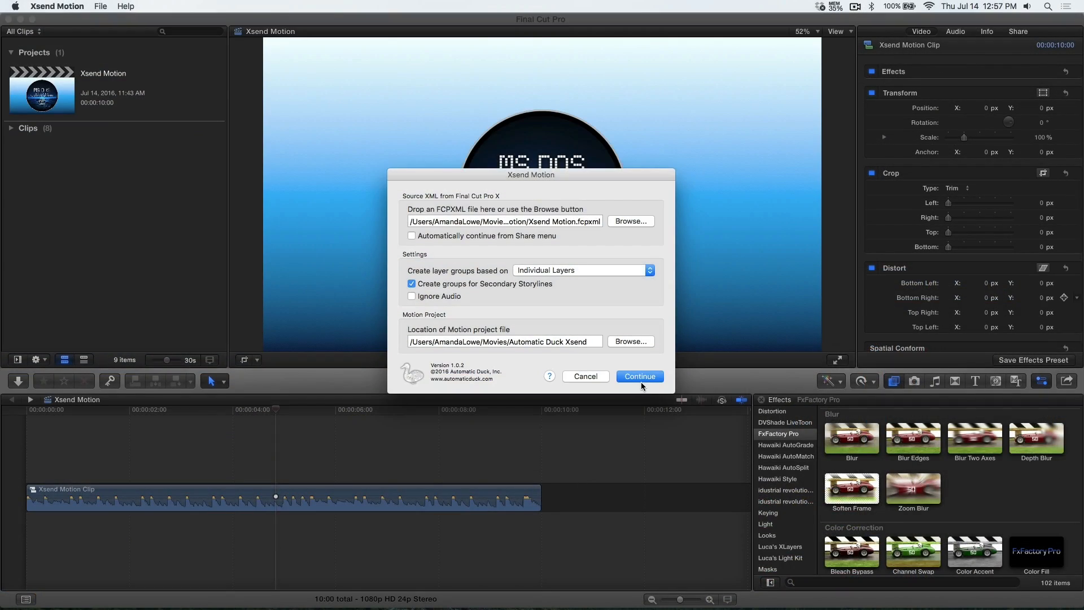
left_click(639, 376)
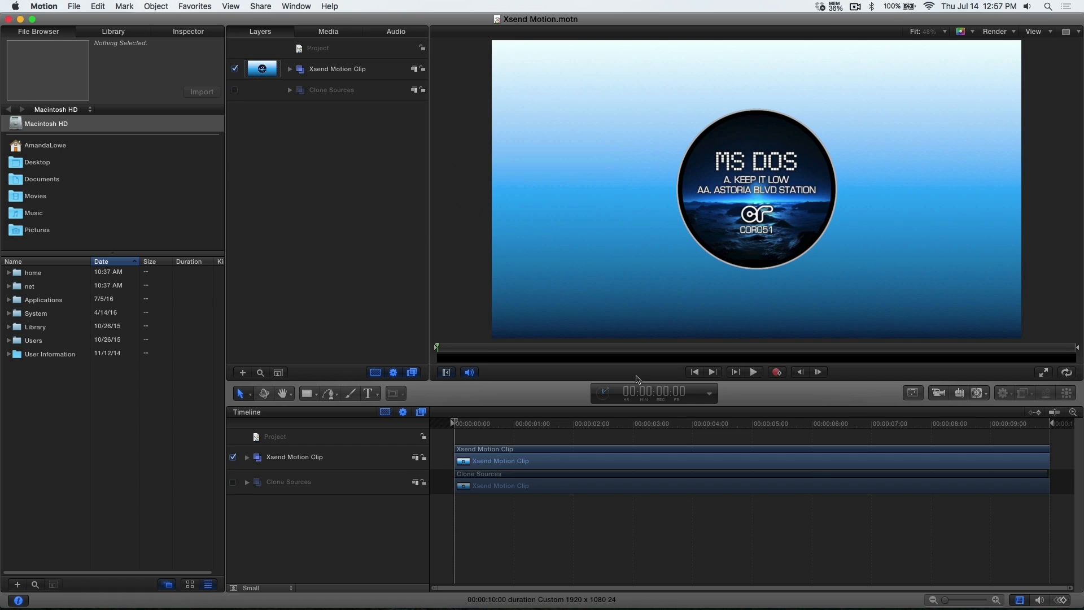
left_click(354, 152)
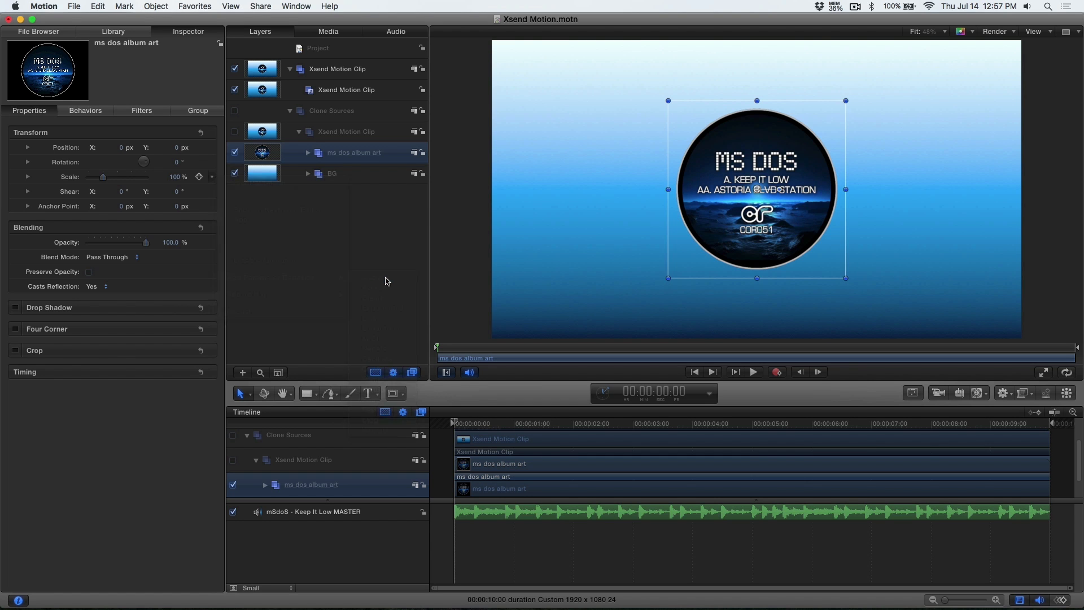